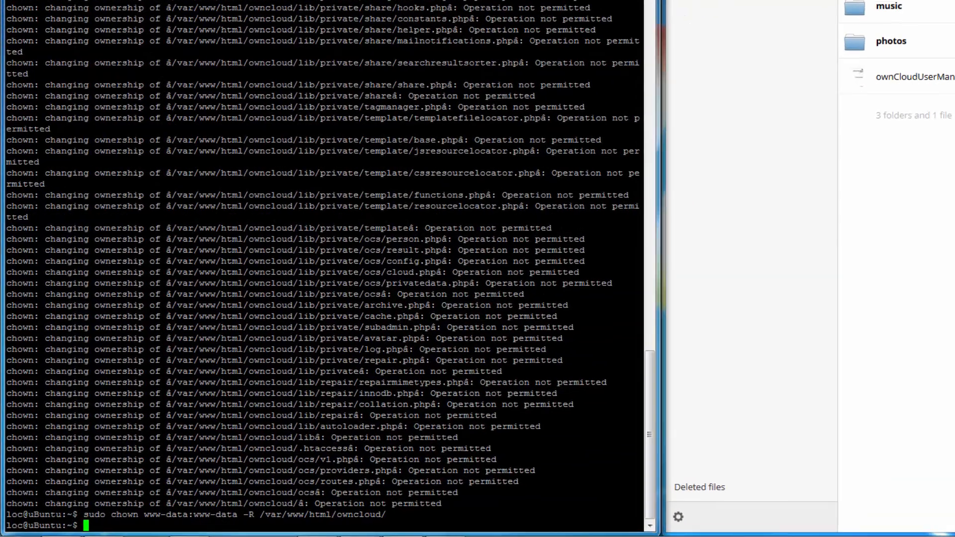
Enable Apache's SSL module with 'sudo a2enmod ssl'
{"action": "type", "text": "sudo a2enmod ssl"}
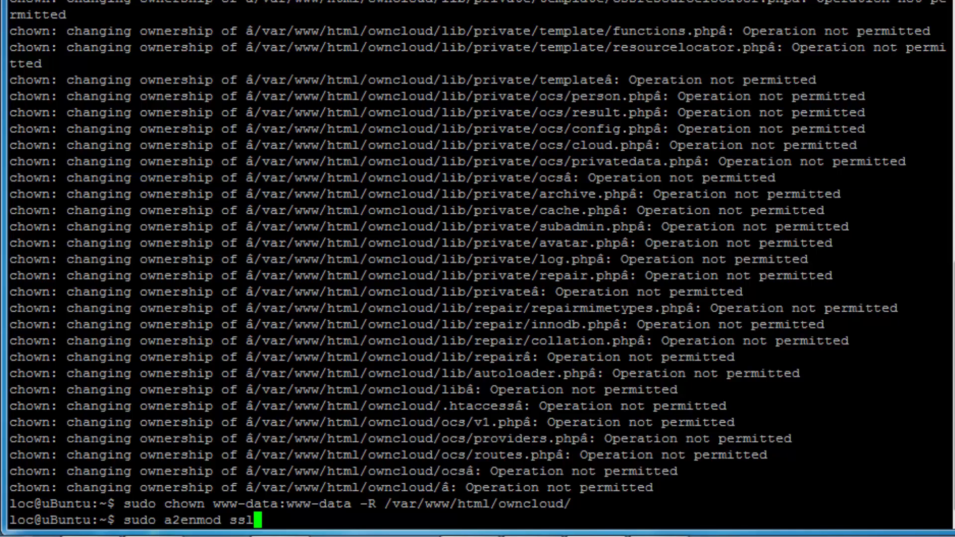
{"action": "key", "text": "Return"}
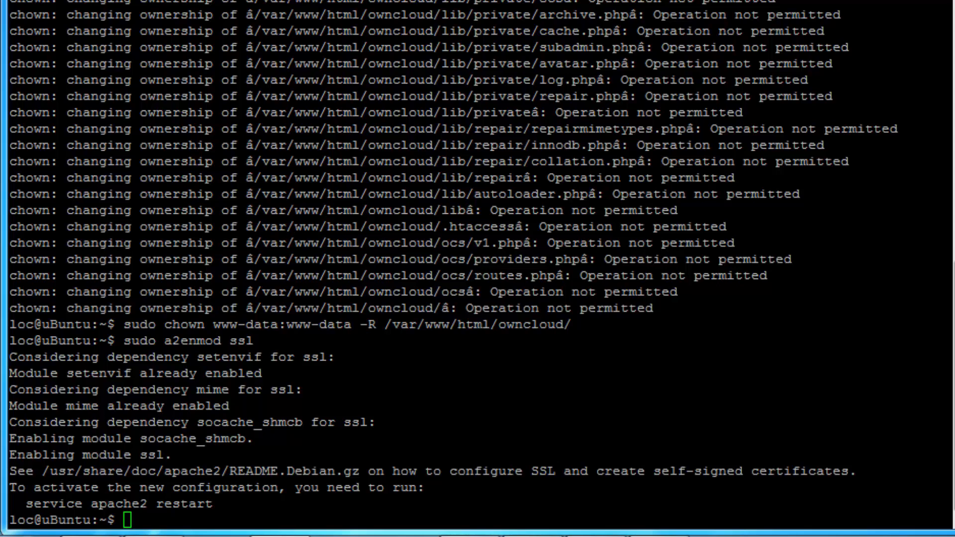
Create the /etc/apache2/ssl directory for the certificate files
{"action": "type", "text": "sudo mkdir /etc/apache2/ssl"}
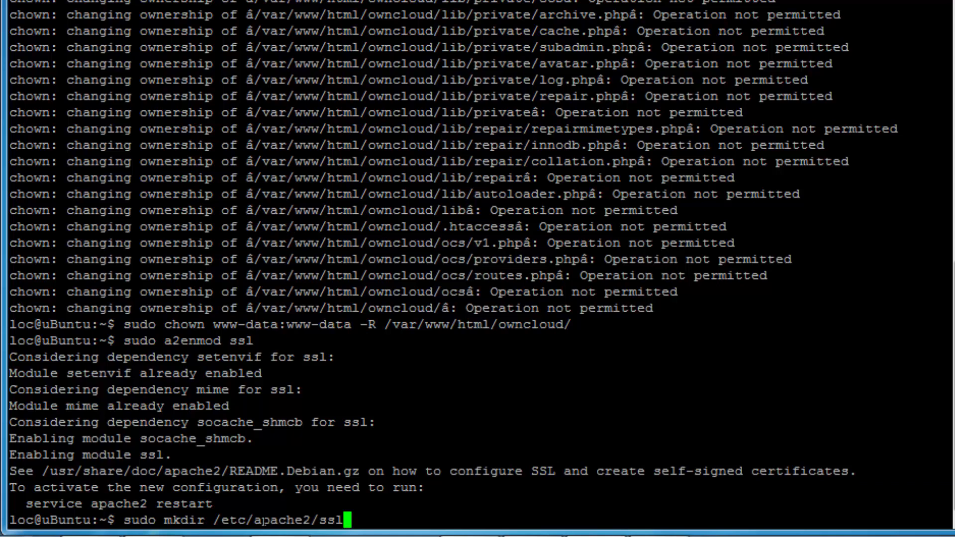
{"action": "key", "text": "Return"}
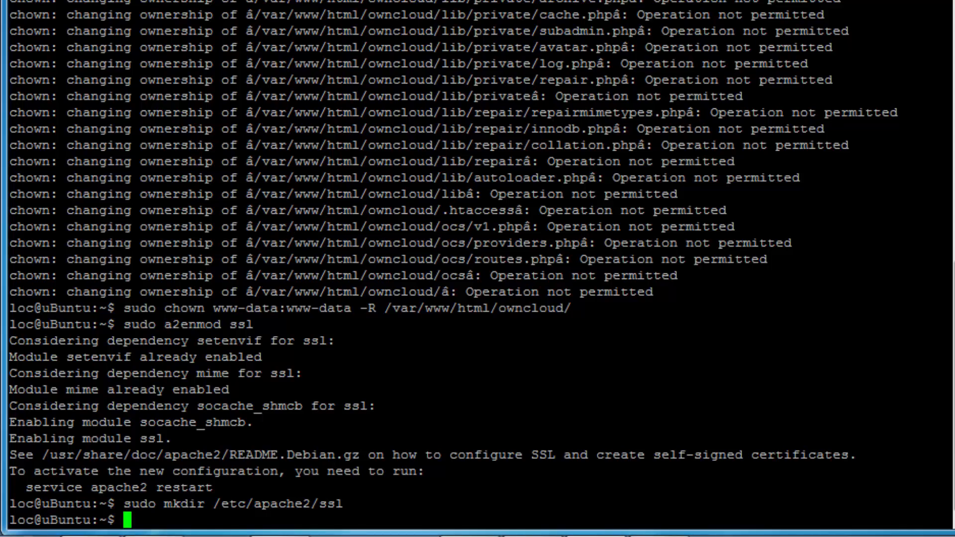
Run openssl req -x509 to generate a 365-day rsa:2048 owncloud.key and owncloud.crt under /etc/apache2/ssl
{"action": "type", "text": "sudo openssl req -x509 -nodes -days 365 -newkey rsa:2048 -keyout /etc/apache2/ssl/owncloud.key -out /etc/apache2/ssl/owncloud.crt"}
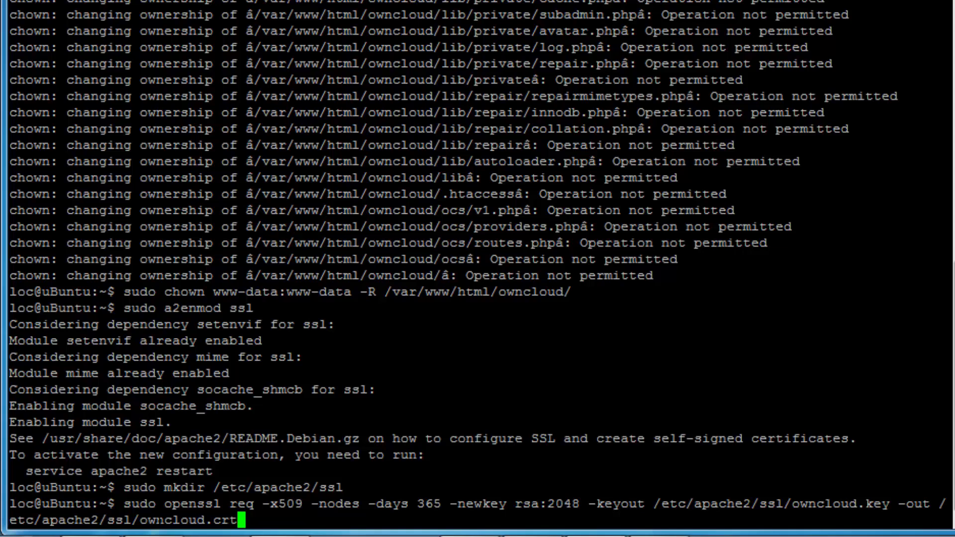
{"action": "key", "text": "Return"}
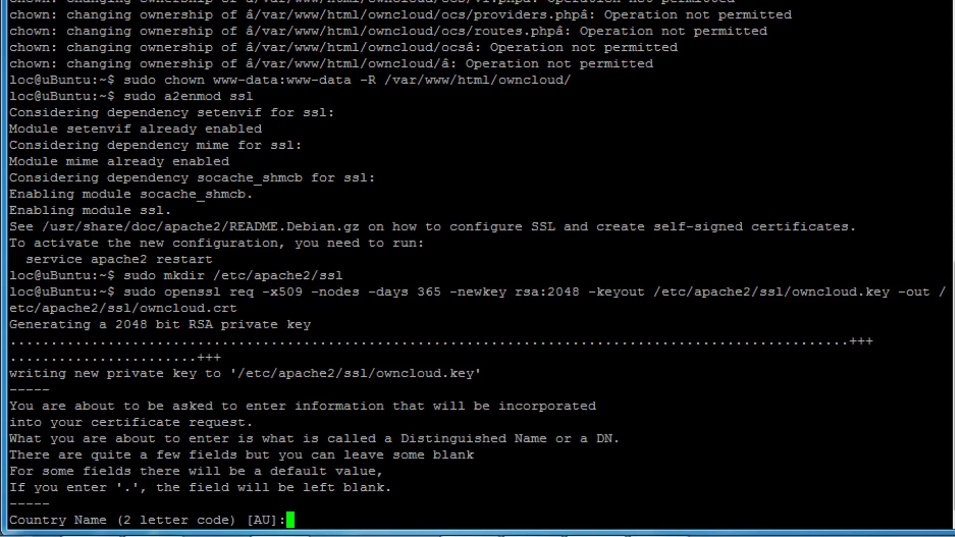
Answer the certificate prompts with state QLD and locality Gold Coast, leaving organization blank
{"action": "type", "text": "QLD"}
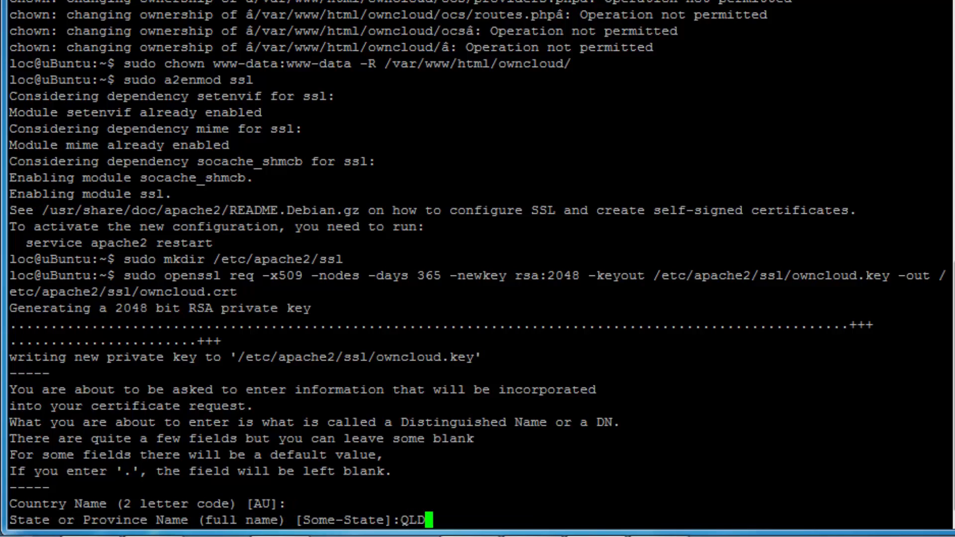
{"action": "key", "text": "Return"}
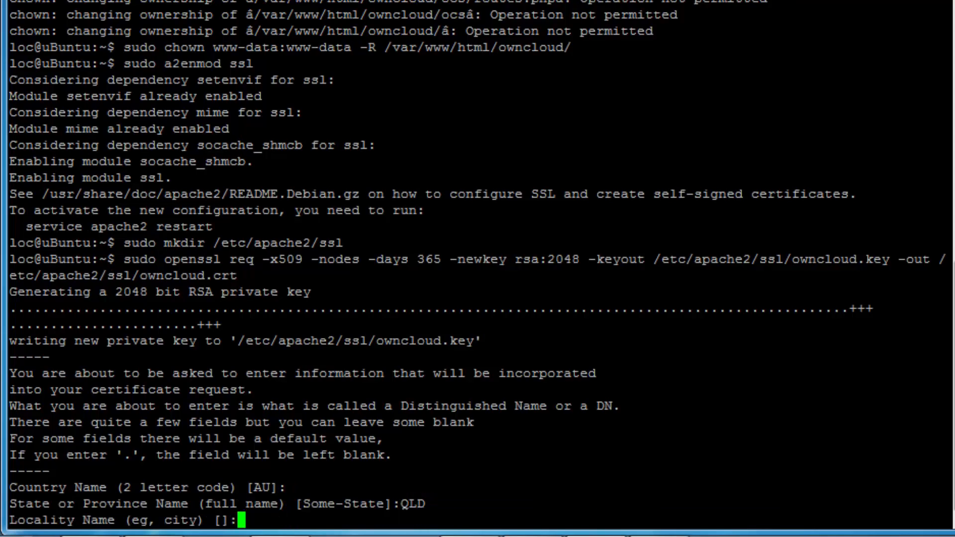
{"action": "type", "text": "Gold"}
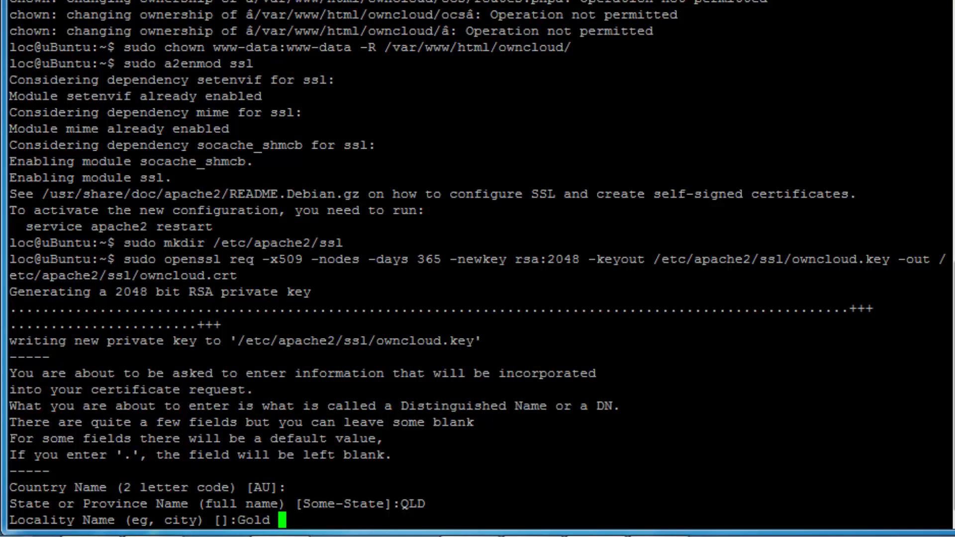
{"action": "key", "text": "Return"}
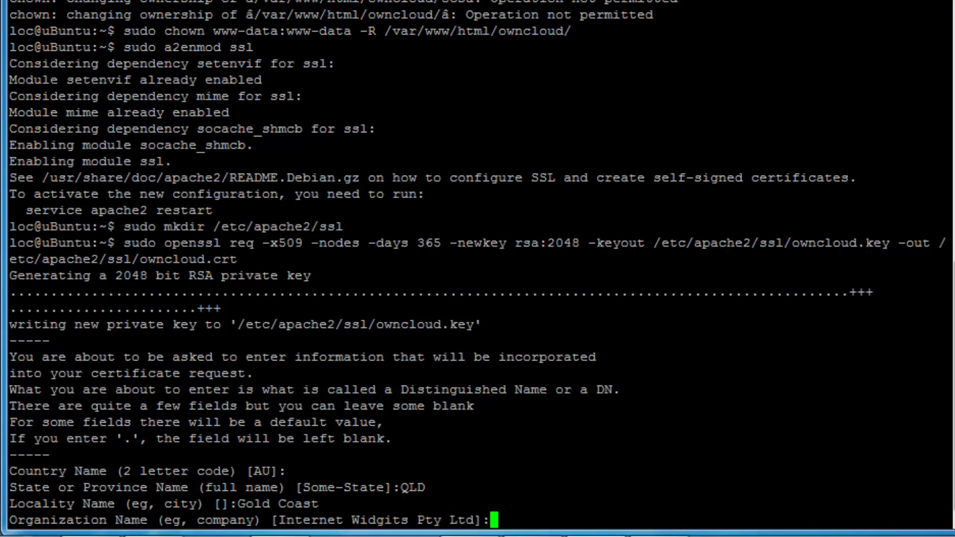
{"action": "key", "text": "Return"}
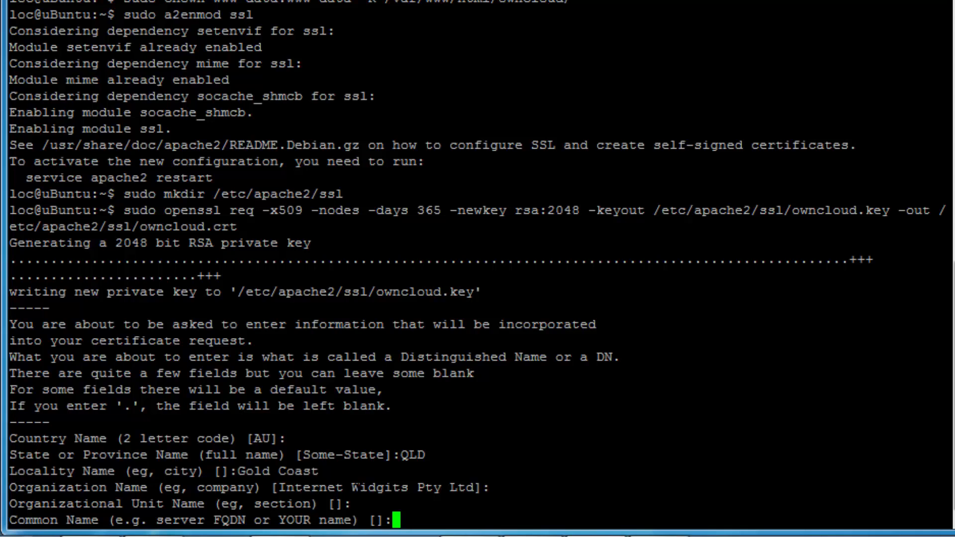
Set the common name to 192.168.1.11 and leave the email blank to finish the certificate
{"action": "type", "text": "19"}
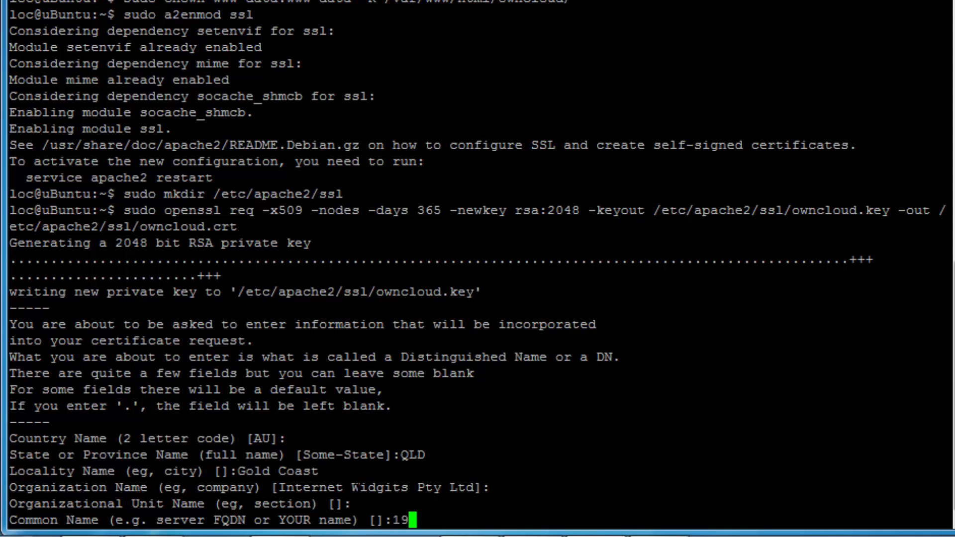
{"action": "type", "text": "92.168.1"}
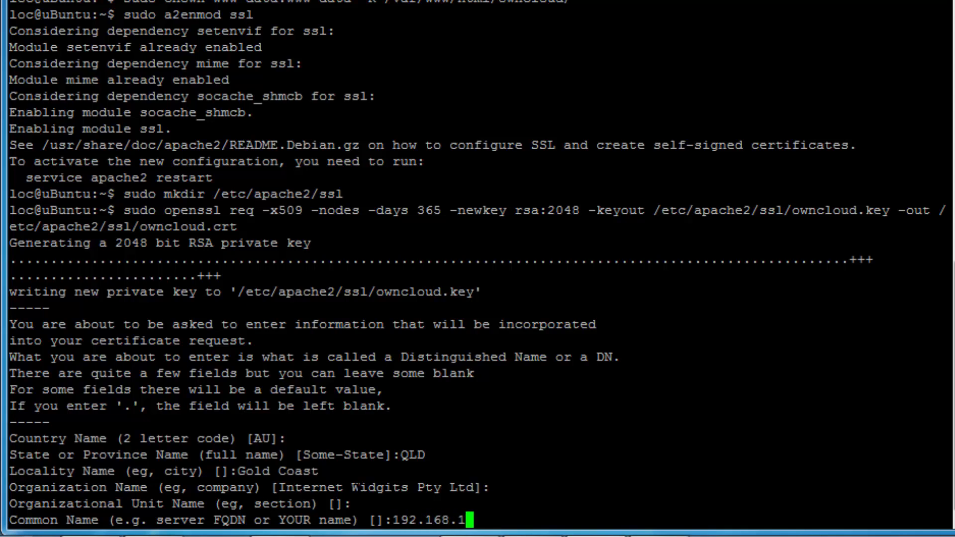
{"action": "type", "text": "11"}
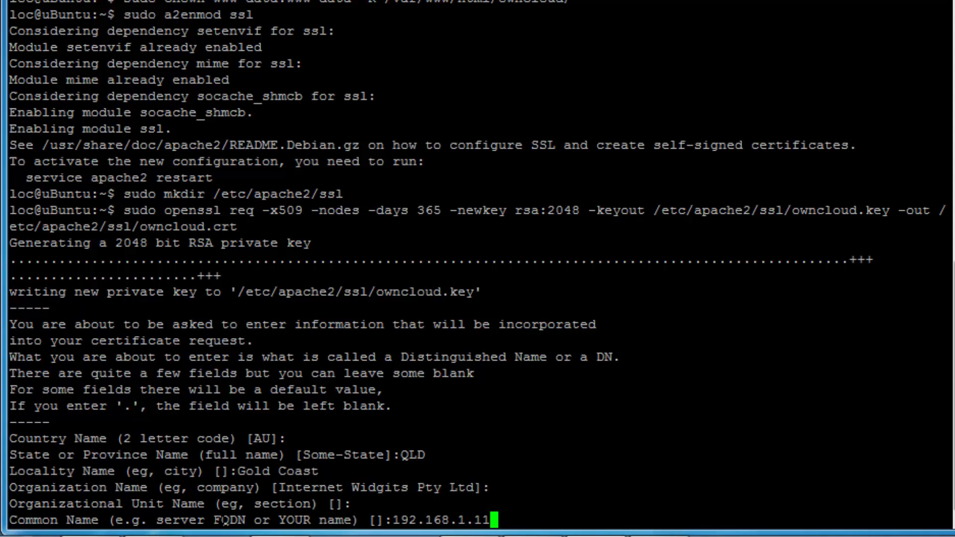
{"action": "key", "text": "Return"}
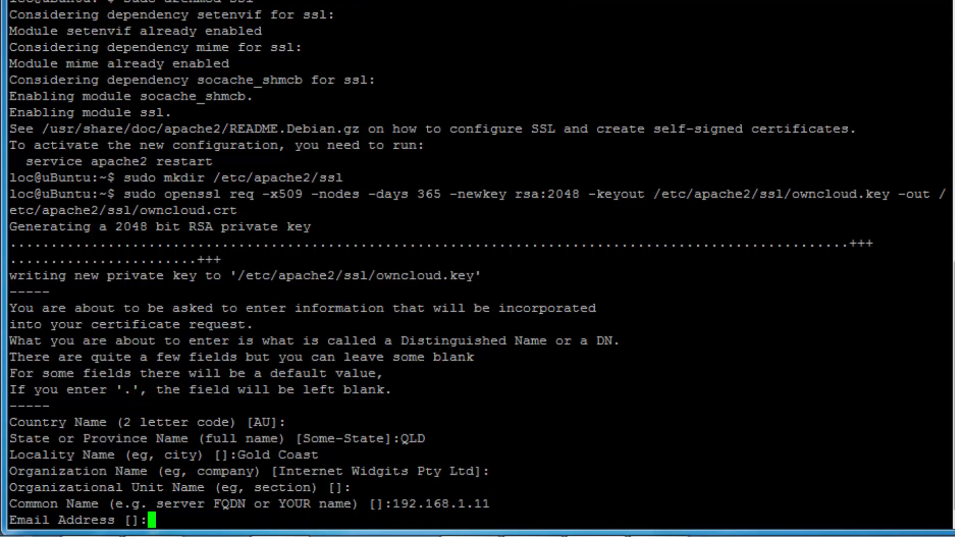
{"action": "key", "text": "Return"}
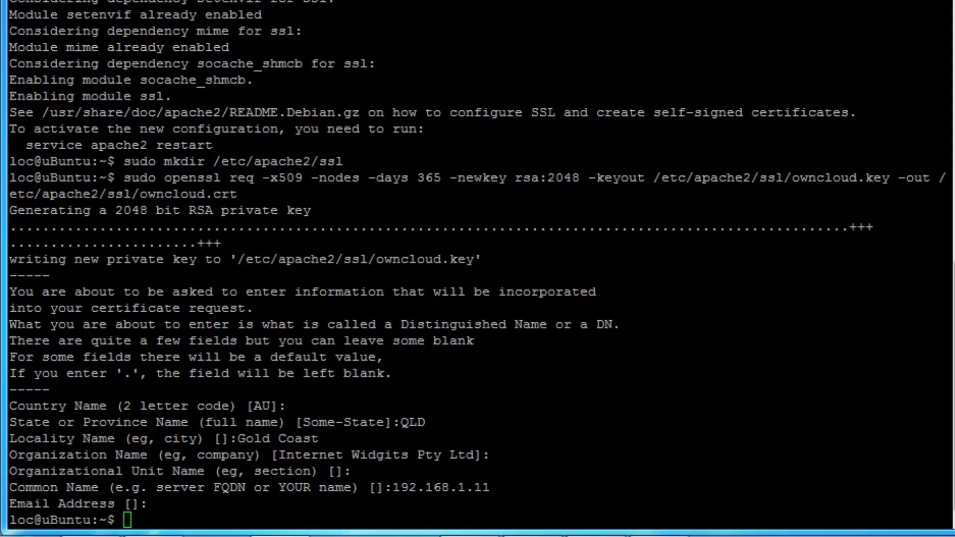
Edit /etc/apache2/sites-available/default-ssl.conf in nano with sudo
{"action": "type", "text": "sudo nano /etc/apache2/sites-available/default-ssl.conf"}
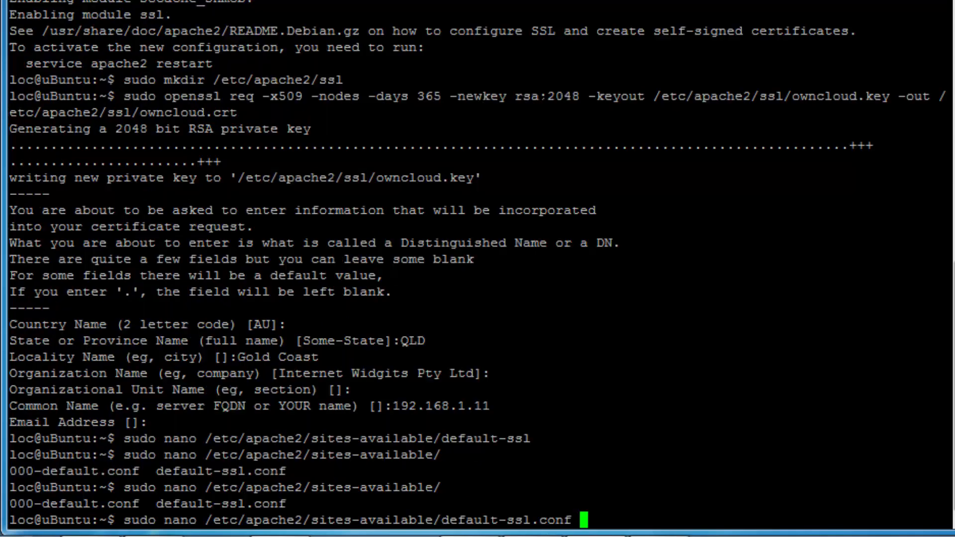
{"action": "key", "text": "Return"}
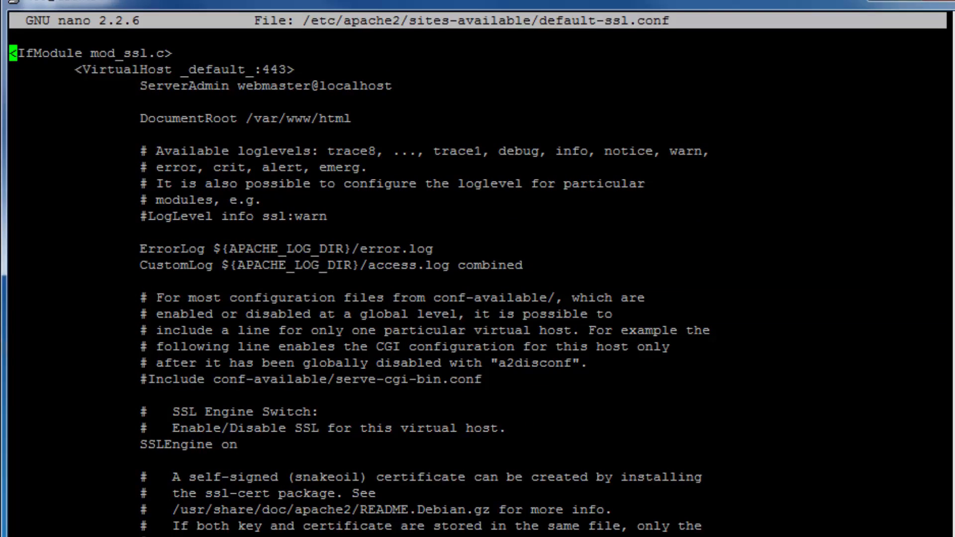
Move down to the SSLCertificateFile line and clear the old snakeoil certificate name, leaving /etc/ssl/
{"action": "key", "text": "Down"}
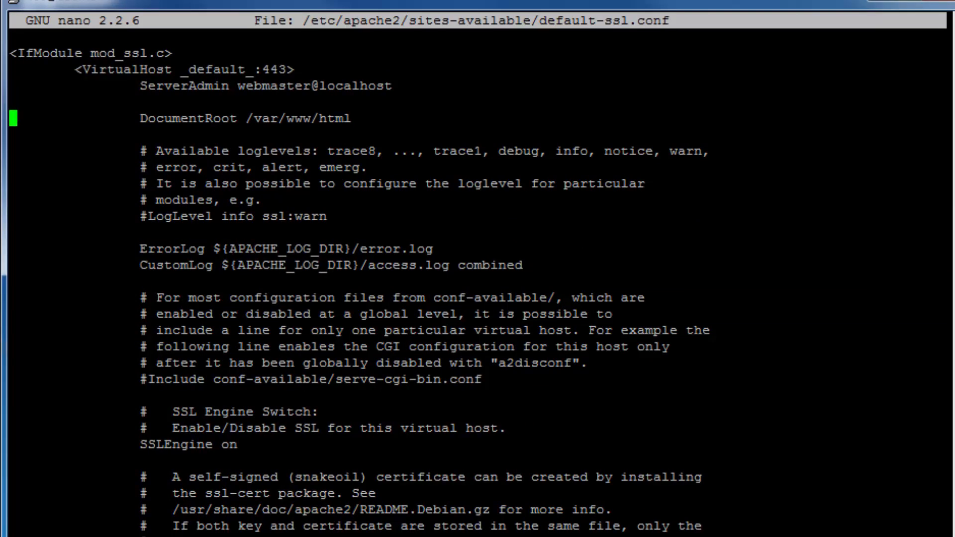
{"action": "key", "text": "Down"}
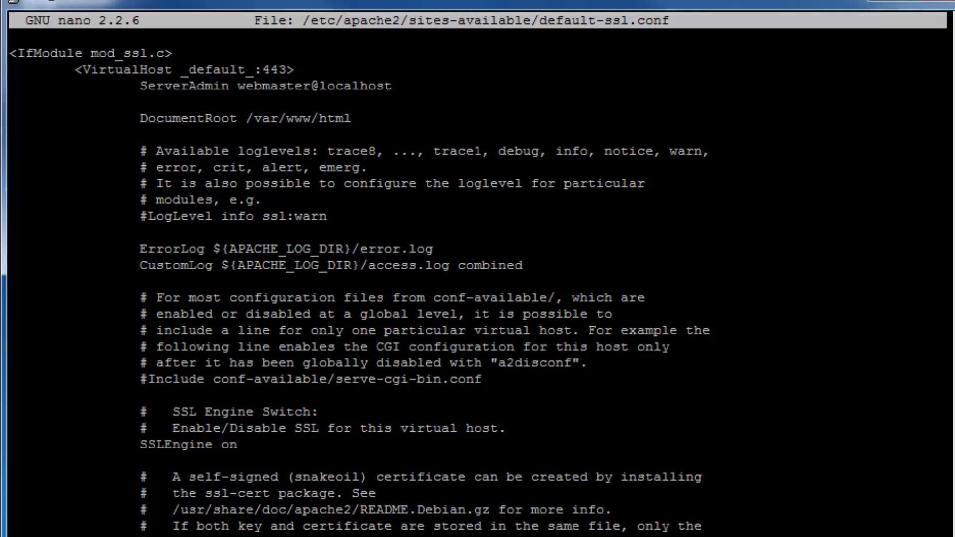
{"action": "scroll", "scroll_direction": "down", "scroll_amount": 3}
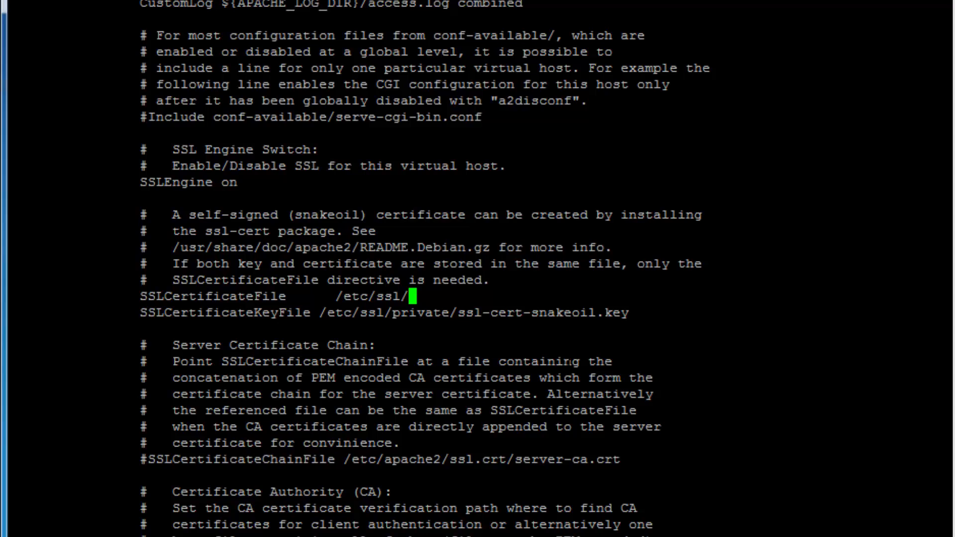
Rewrite the certificate paths to /etc/apache2/ssl/owncloud.crt and /etc/apache2/ssl/owncloud.key
{"action": "type", "text": "apache2/"}
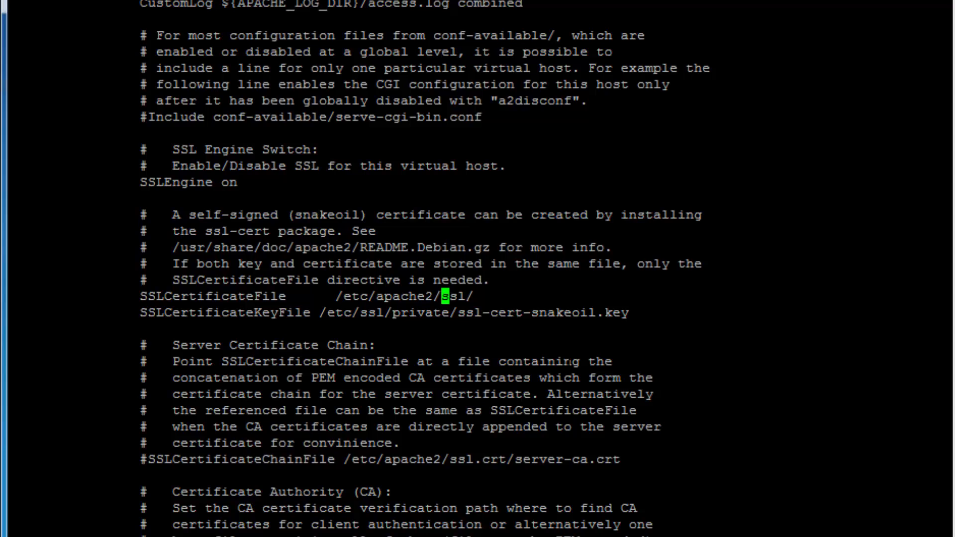
{"action": "type", "text": "owncloud."}
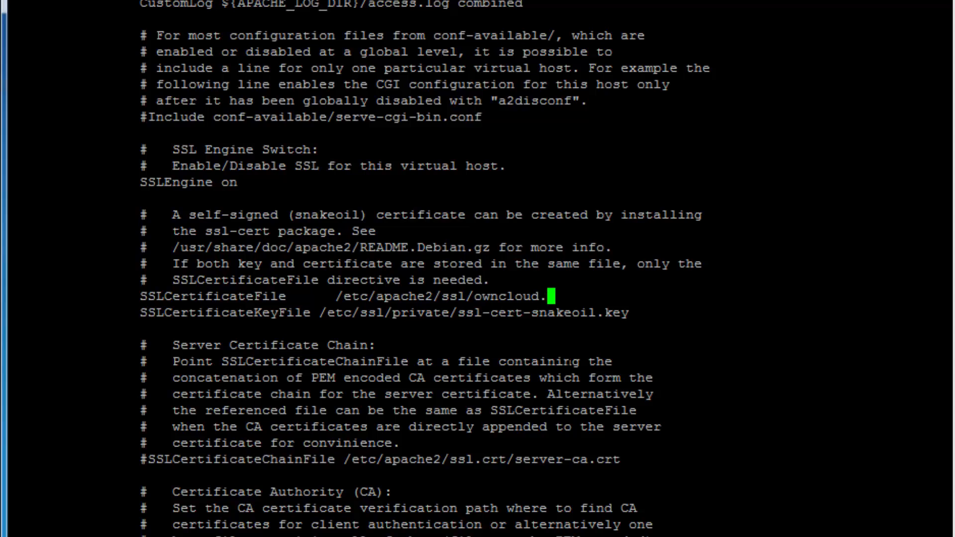
{"action": "type", "text": "crt"}
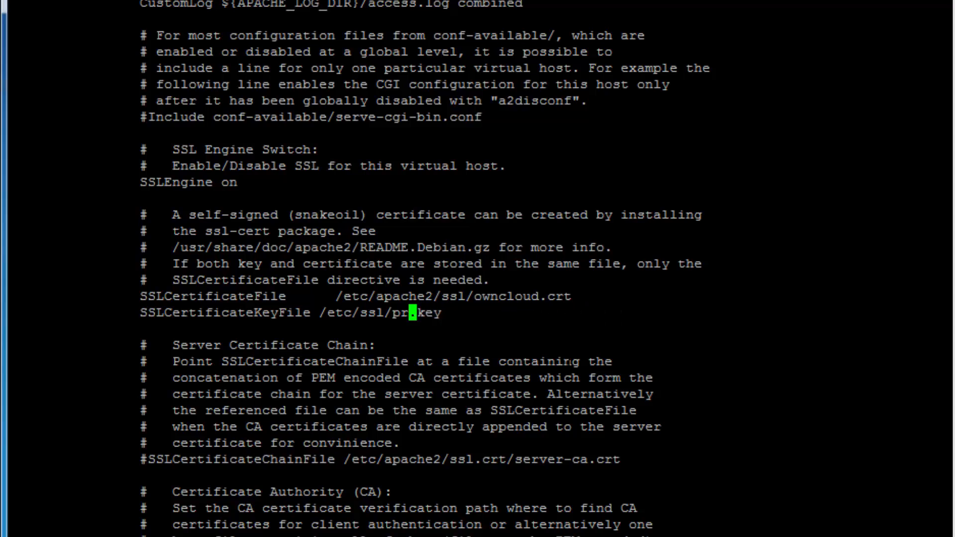
{"action": "type", "text": "owncloud"}
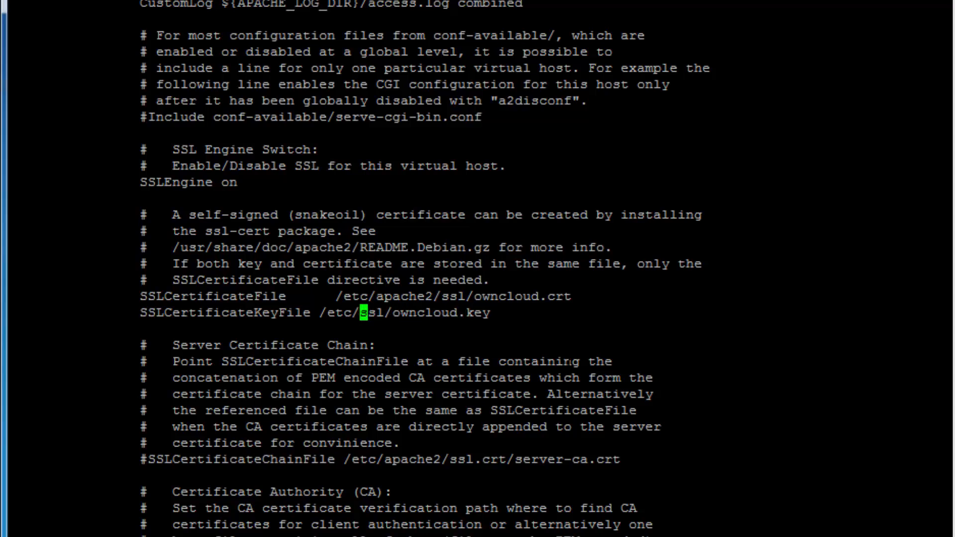
{"action": "type", "text": "apache2/"}
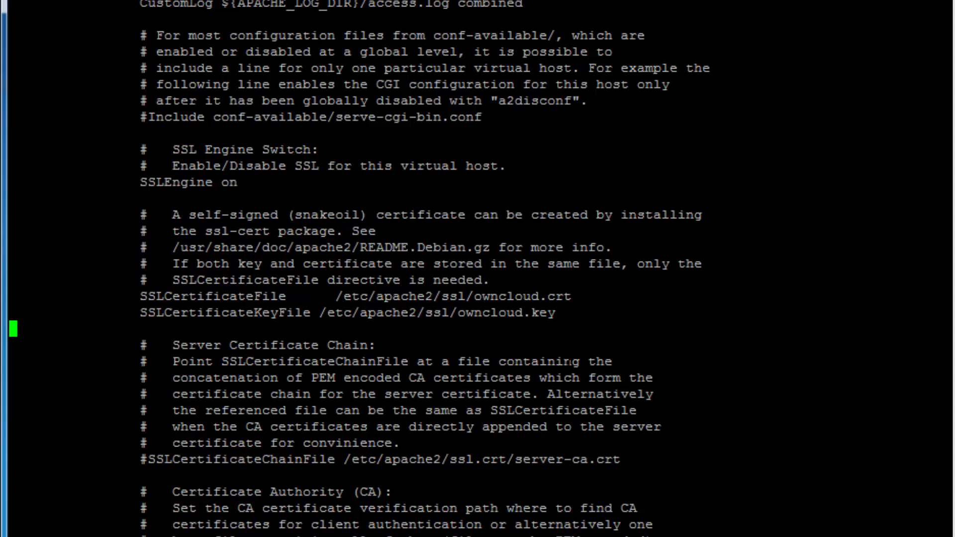
{"action": "scroll", "scroll_direction": "up", "scroll_amount": 3}
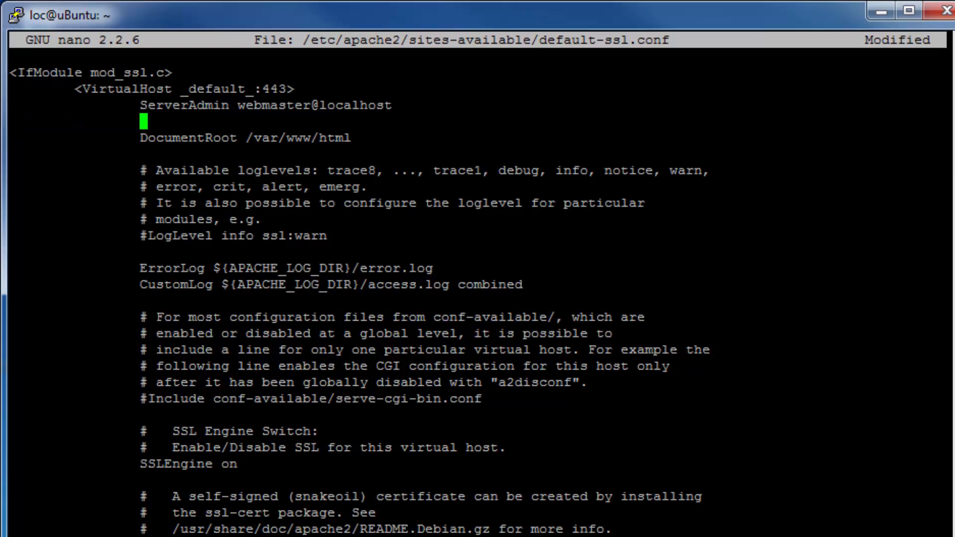
Add the line 'ServerName 192.168.1.11:443' under ServerAdmin in the port 443 virtual host
{"action": "type", "text": "S"}
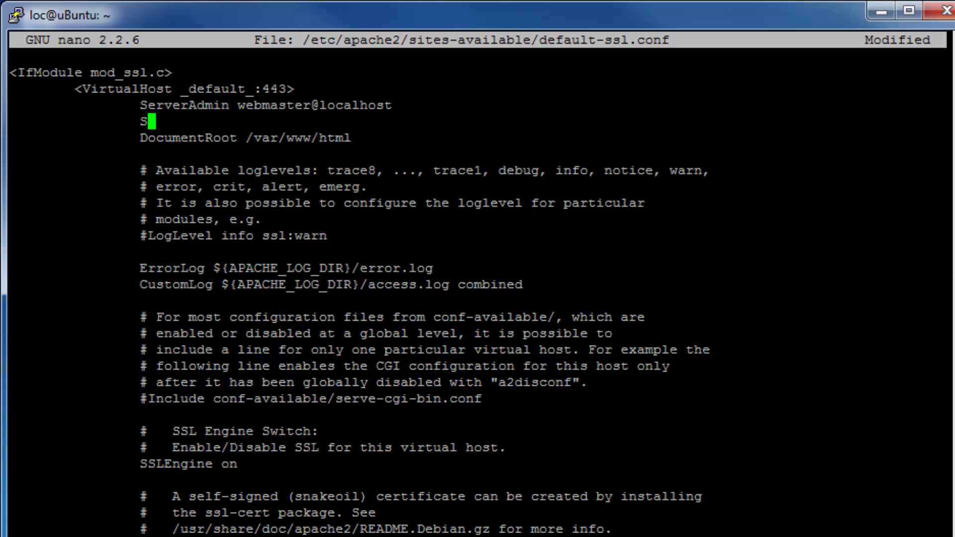
{"action": "type", "text": "erver"}
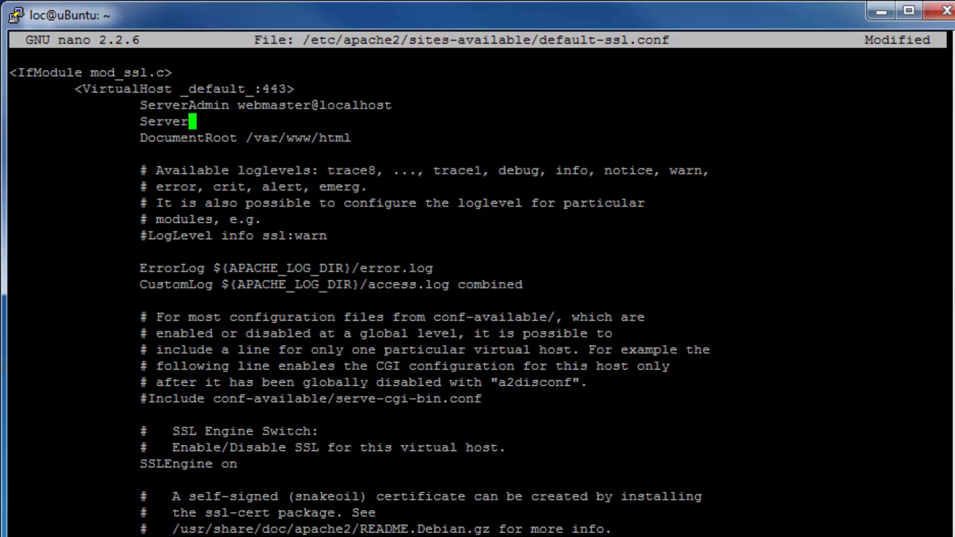
{"action": "type", "text": "Name"}
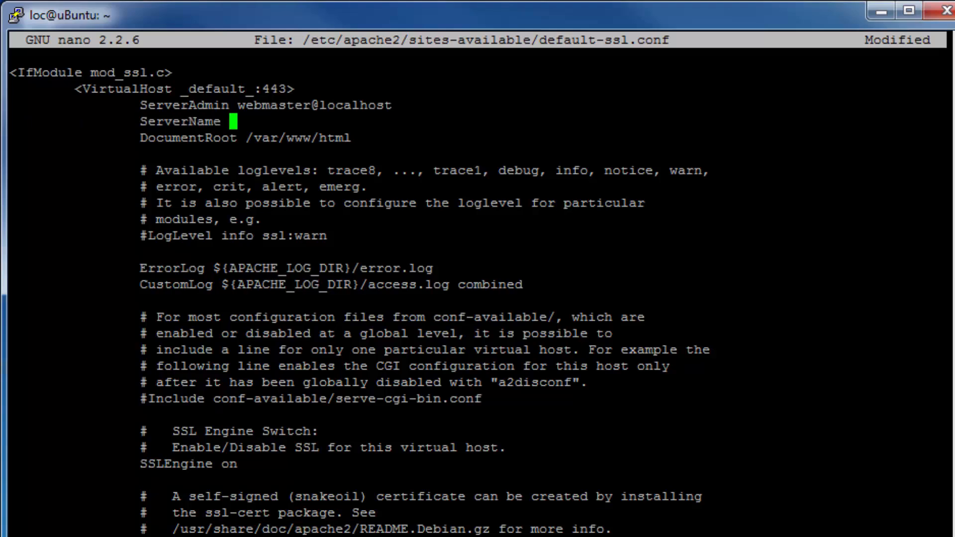
{"action": "type", "text": "192"}
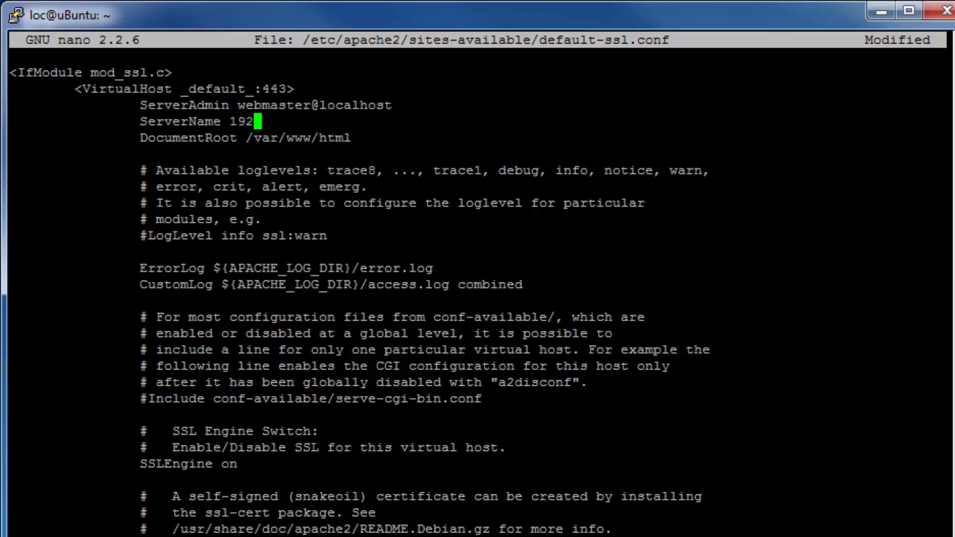
{"action": "type", "text": ".168.1.11"}
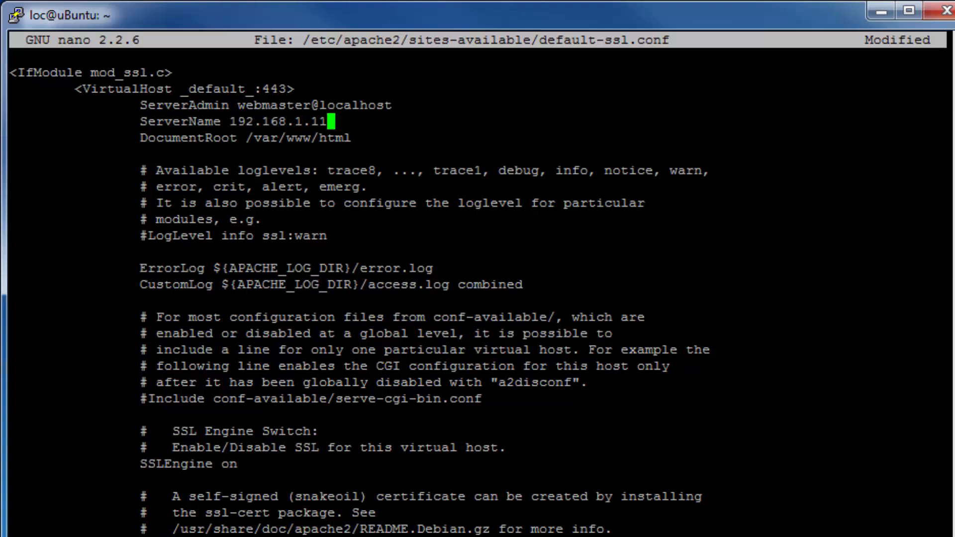
{"action": "type", "text": ":4"}
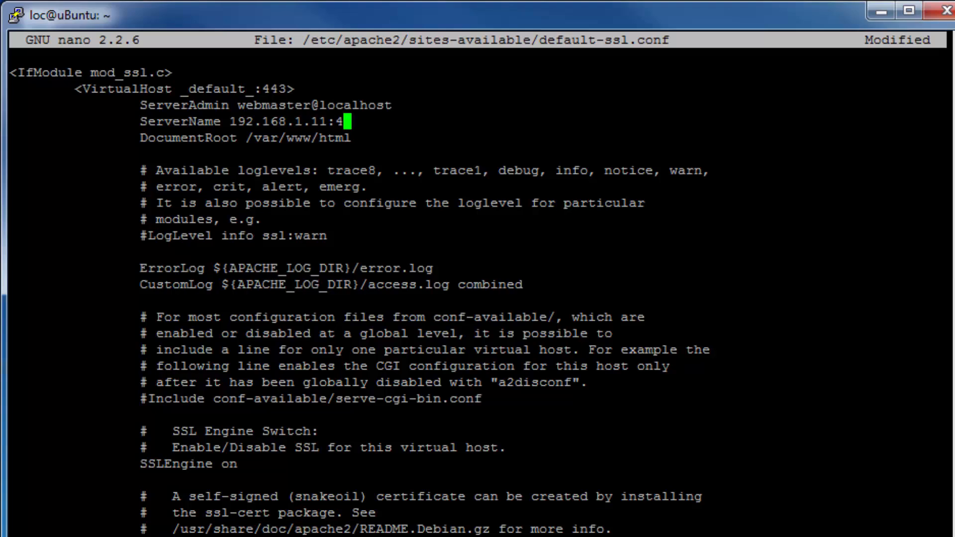
{"action": "type", "text": "3"}
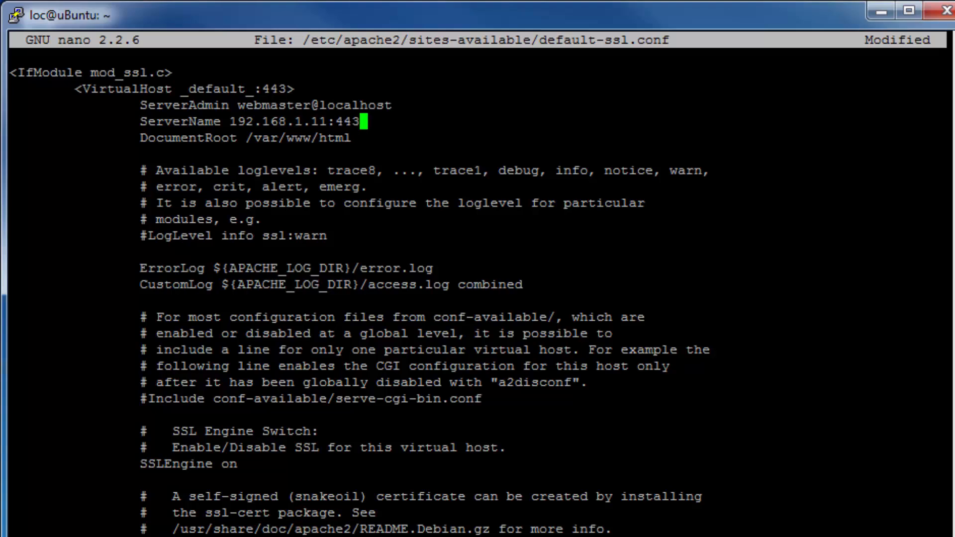
{"action": "key", "text": "Down"}
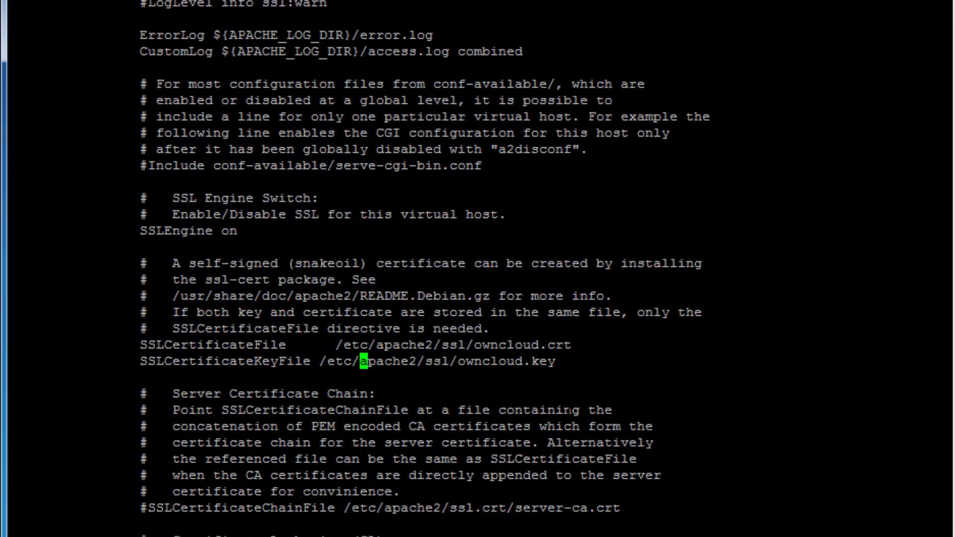
Check the certificate lines, then save default-ssl.conf and exit nano to the shell
{"action": "scroll", "scroll_direction": "up", "scroll_amount": 3}
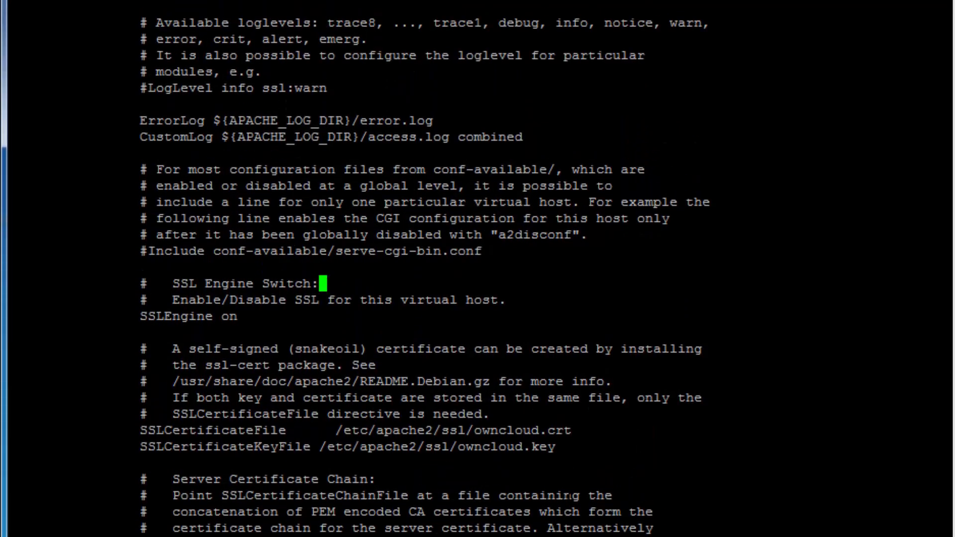
{"action": "scroll", "scroll_direction": "up", "scroll_amount": 3}
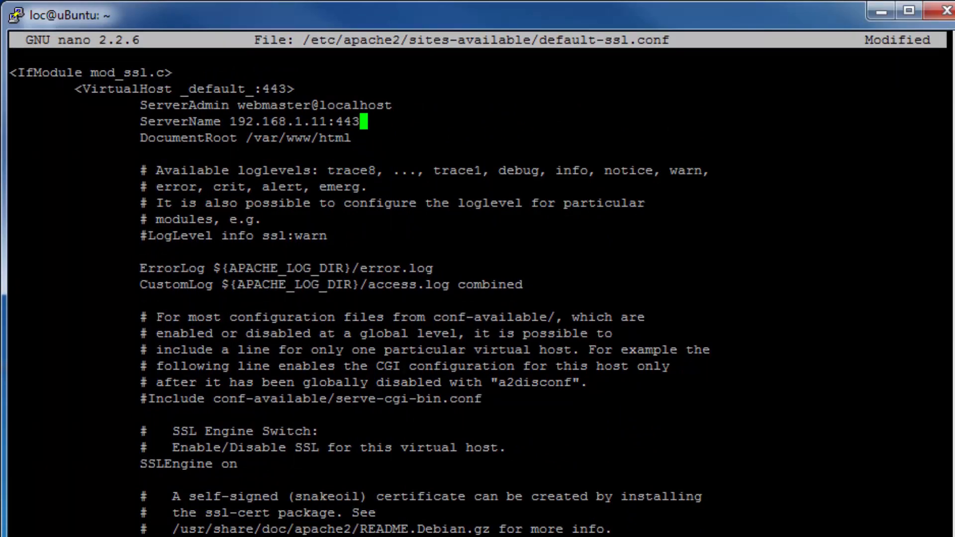
{"action": "key", "text": "Left"}
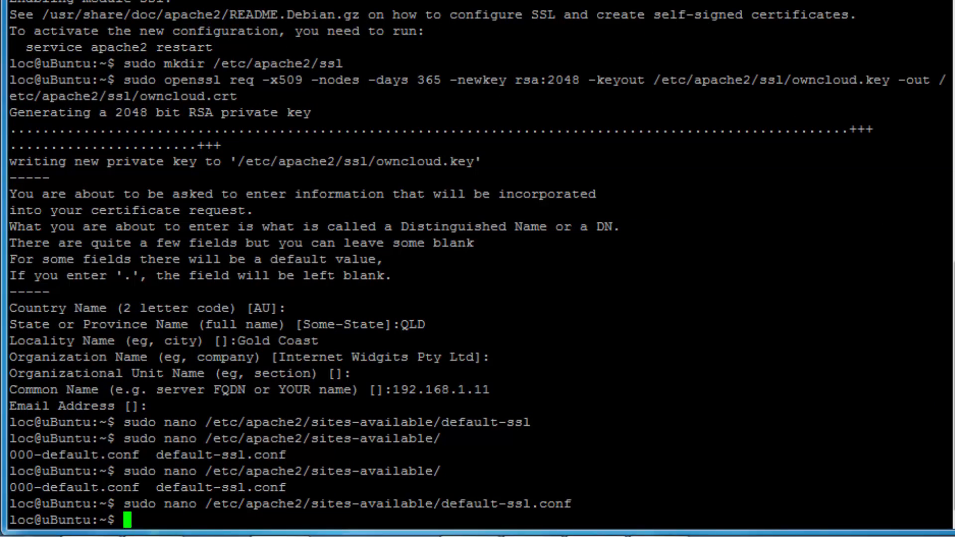
Enable the default-ssl site with 'sudo a2ensite default-ssl'
{"action": "type", "text": "sudo a2ensite default-ssl"}
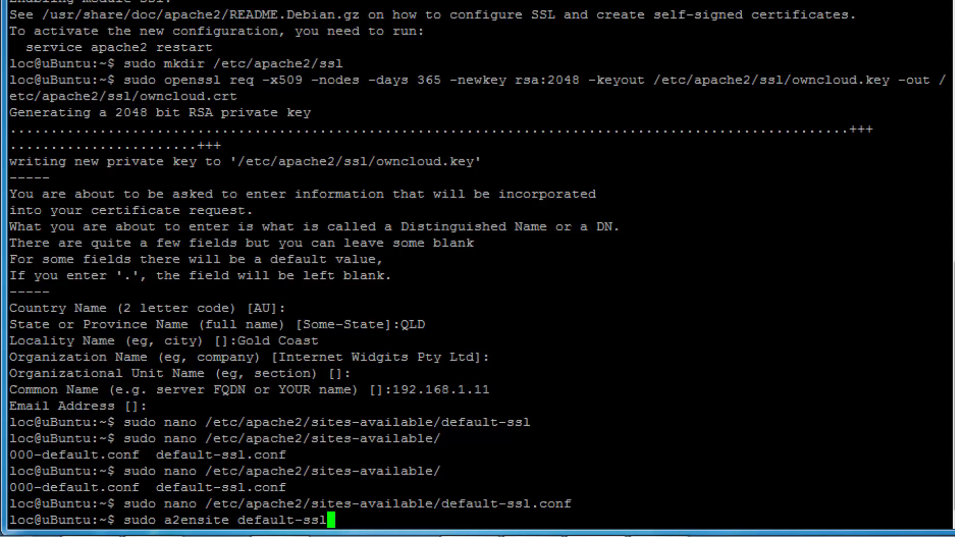
{"action": "key", "text": "Return"}
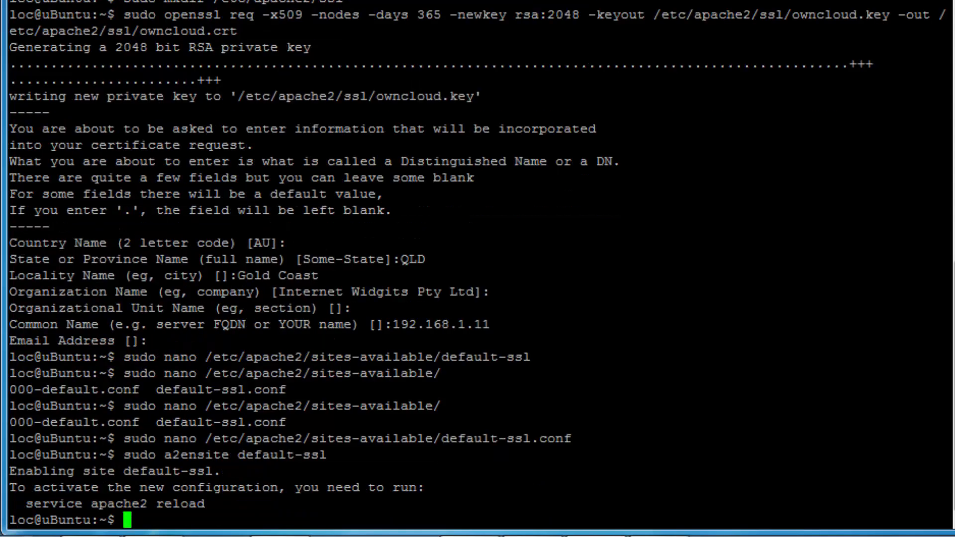
Restart Apache with 'sudo service apache2 restart' to apply the HTTPS configuration
{"action": "type", "text": "s"}
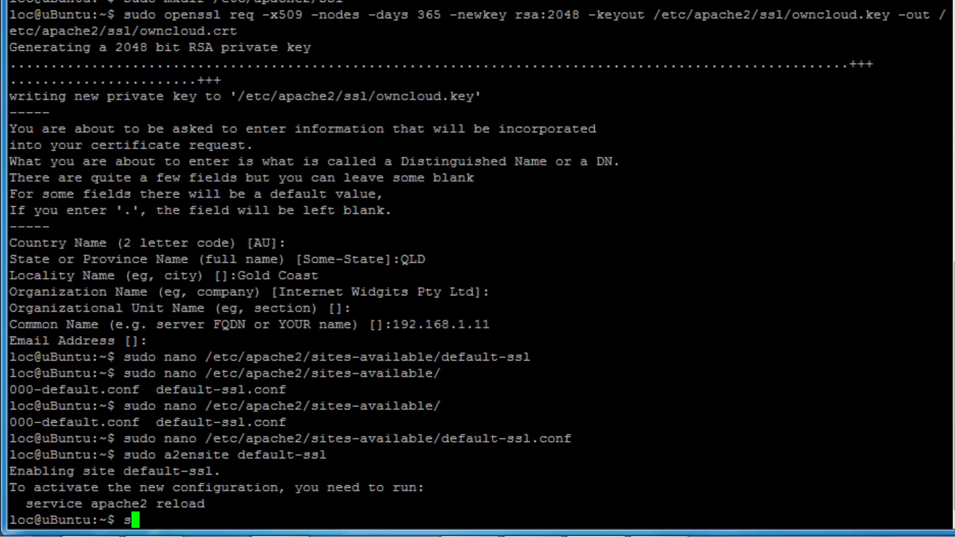
{"action": "type", "text": "udo"}
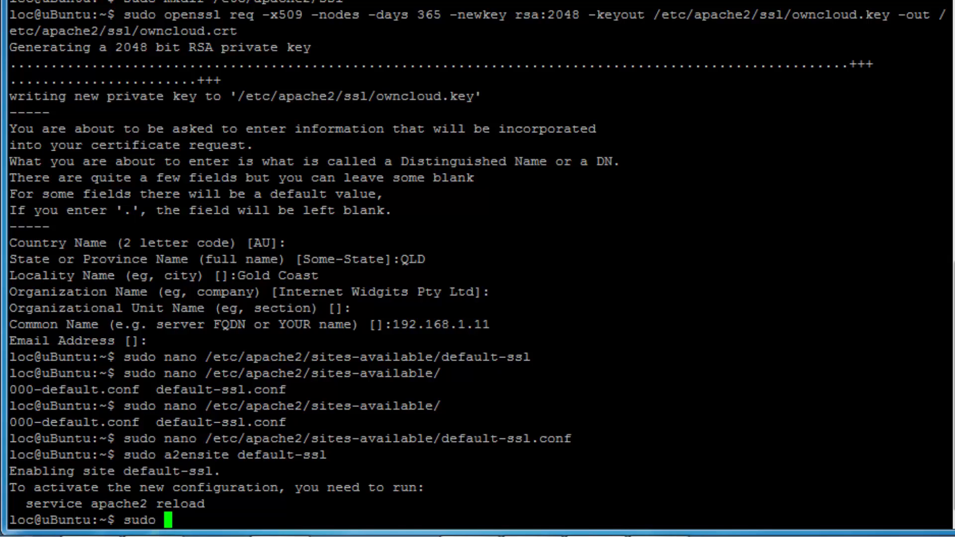
{"action": "type", "text": "service apache2 res"}
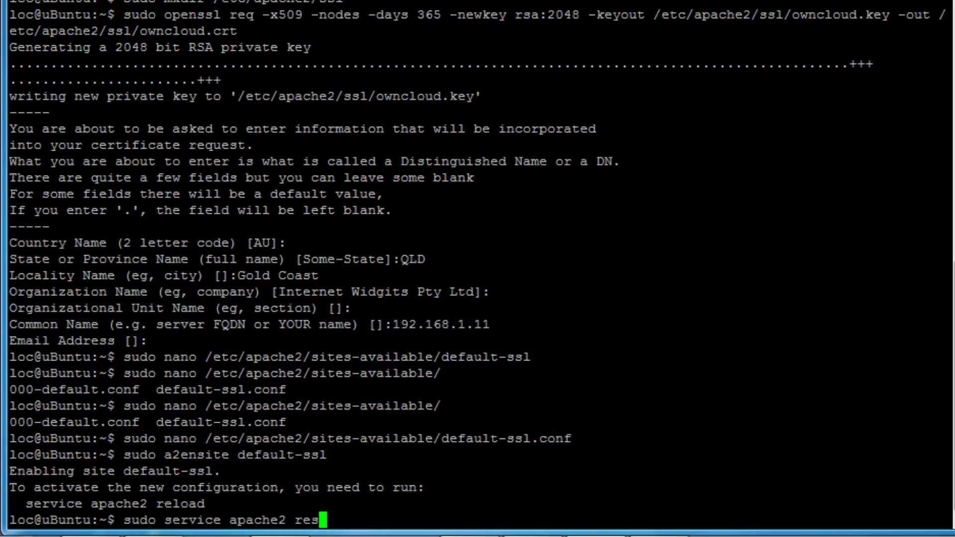
{"action": "key", "text": "Return"}
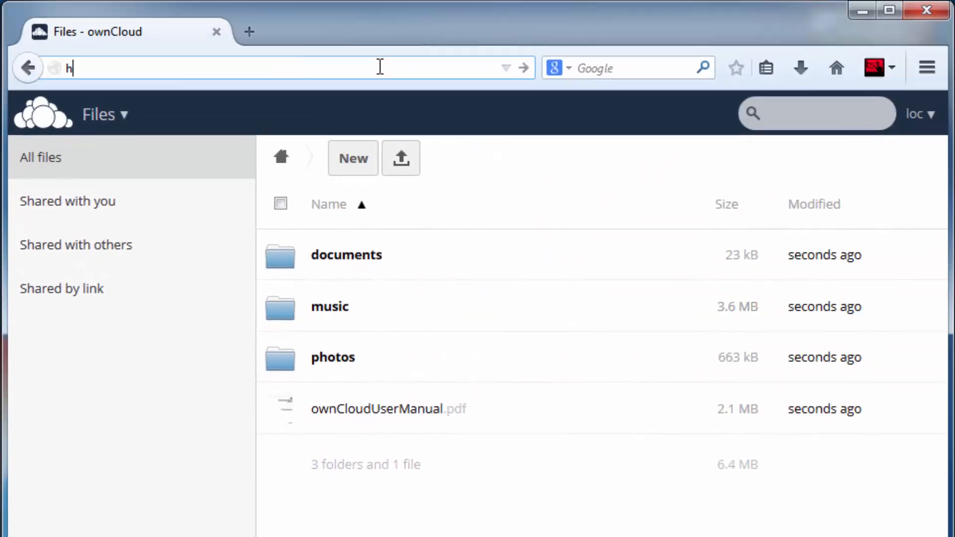
{"action": "type", "text": "ttps:"}
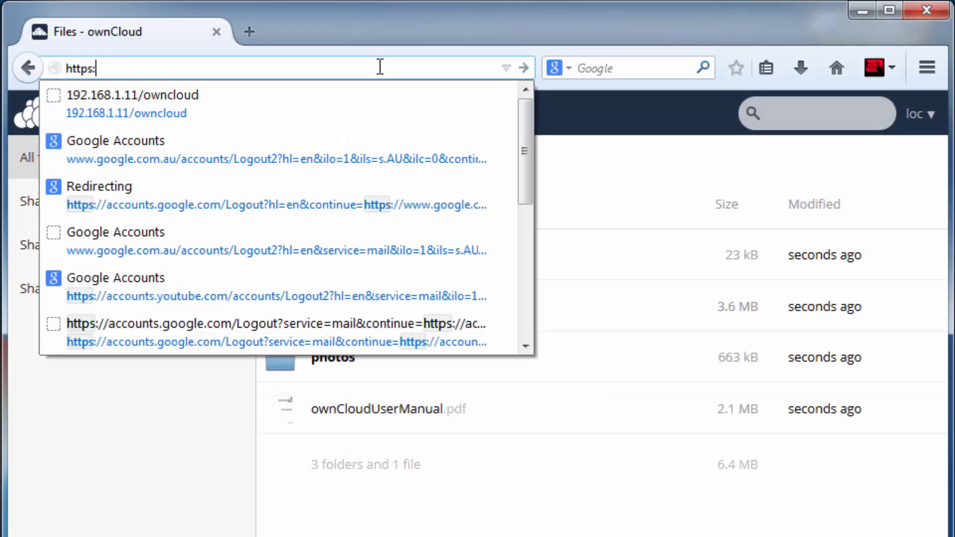
{"action": "type", "text": "//192.168"}
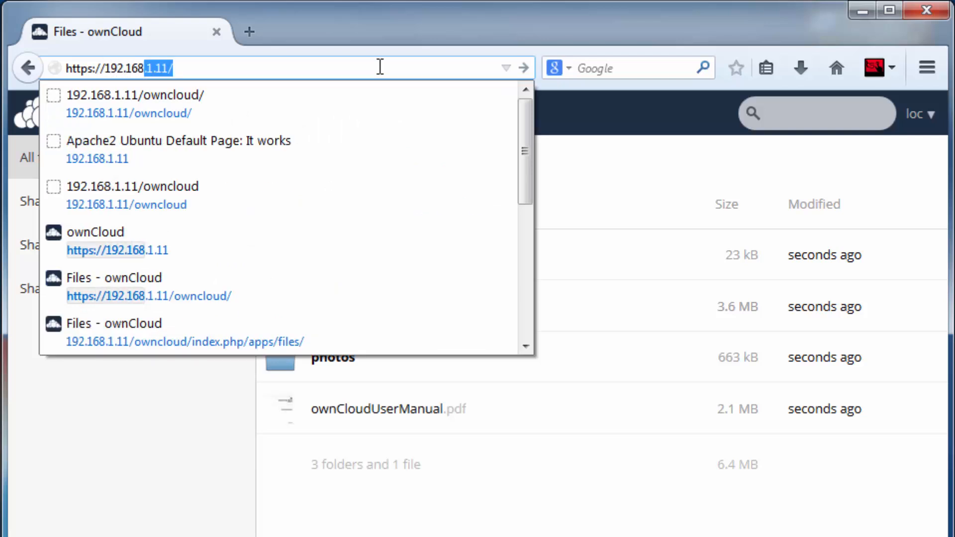
{"action": "key", "text": "Backspace"}
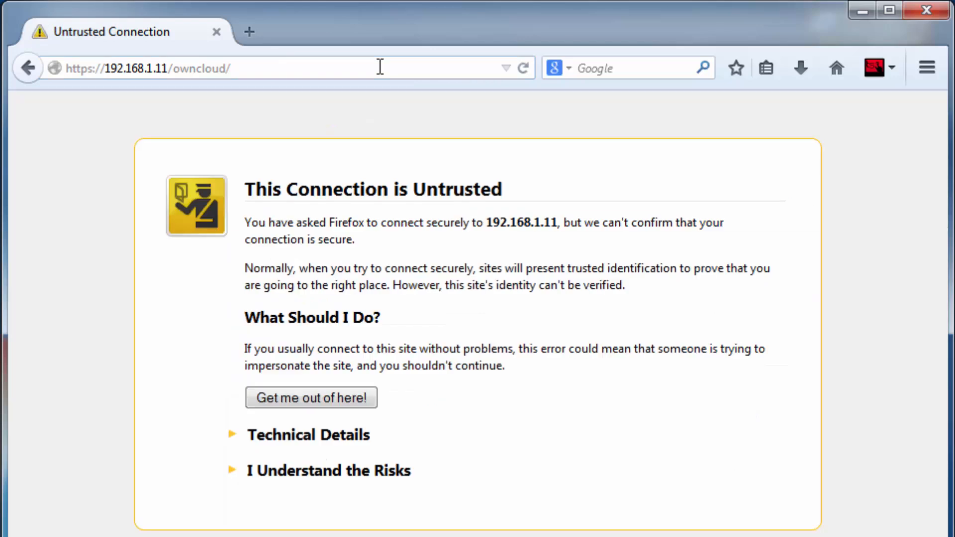
{"action": "mouse_move", "coordinate": [507, 202]}
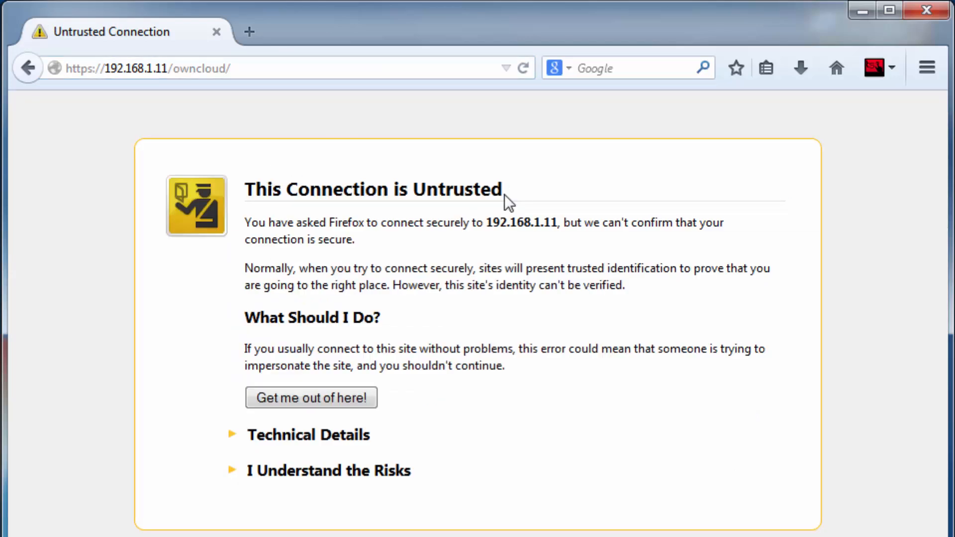
{"action": "mouse_move", "coordinate": [346, 480]}
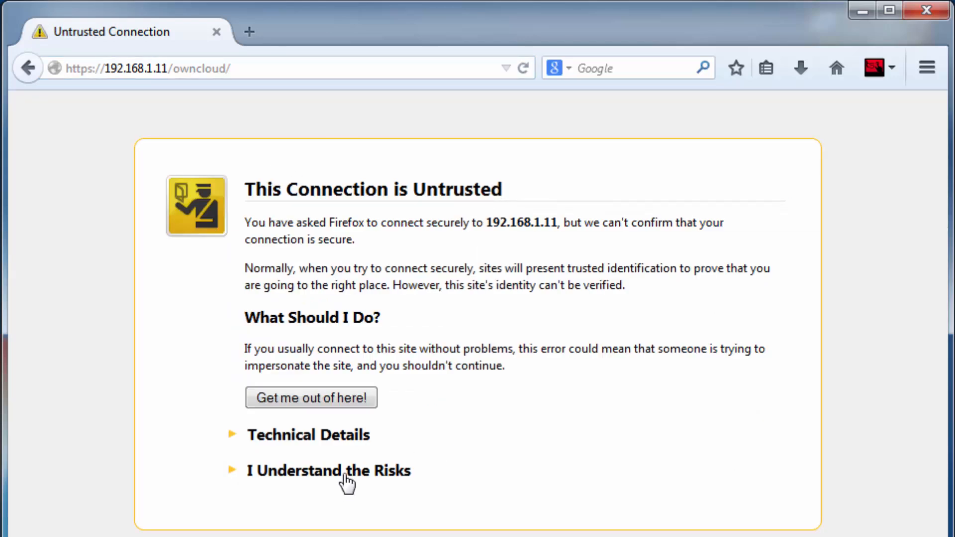
Add a permanently stored security exception for the self-signed certificate so ownCloud's Files page loads
{"action": "left_click", "coordinate": [327, 470]}
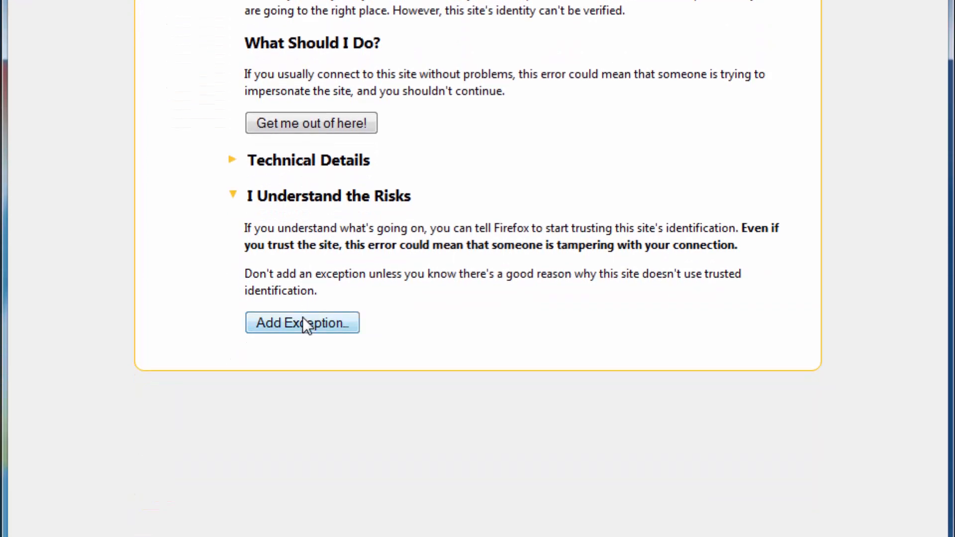
{"action": "left_click", "coordinate": [302, 322]}
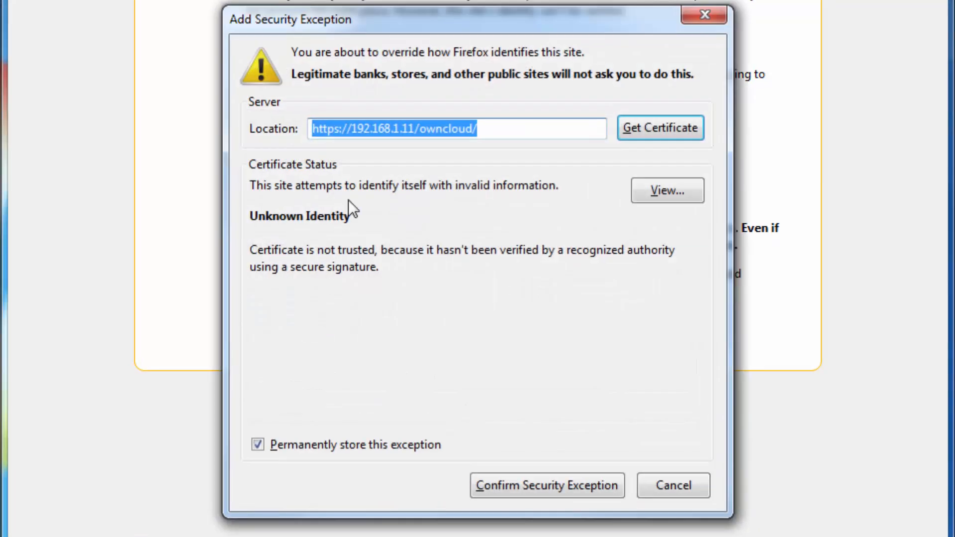
{"action": "left_click", "coordinate": [546, 486]}
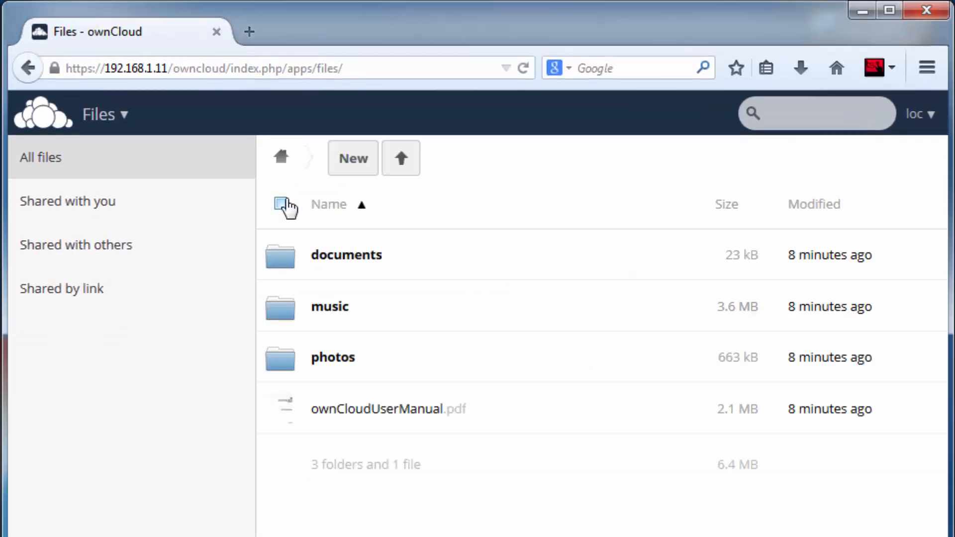
{"action": "mouse_move", "coordinate": [337, 443]}
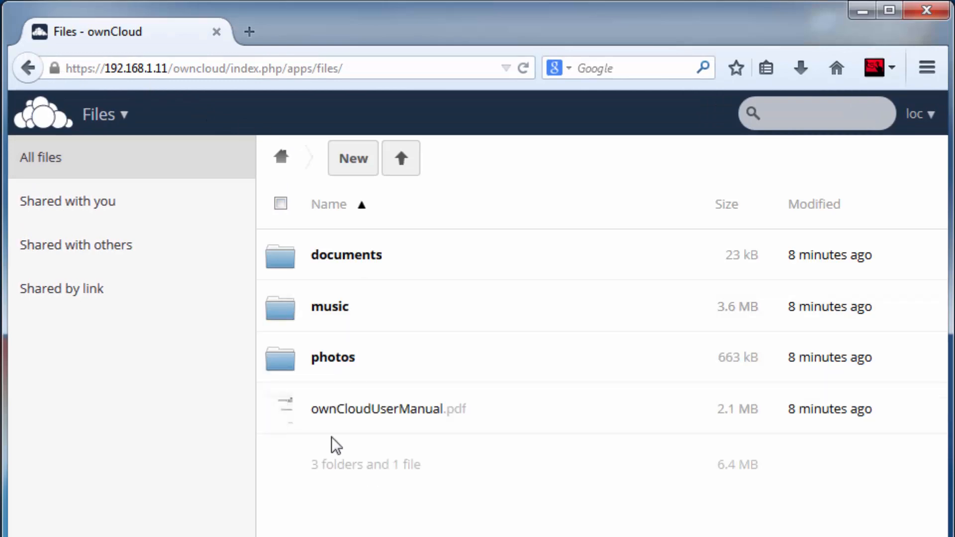